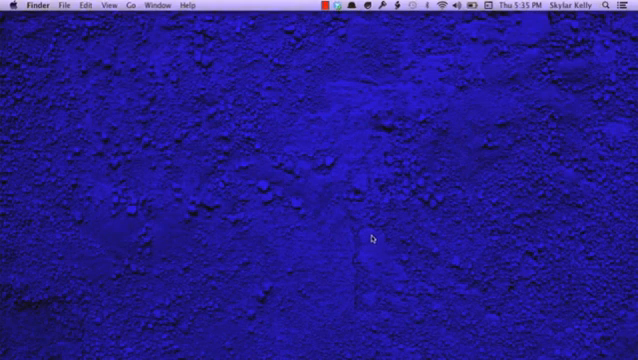
mouse_move(140, 16)
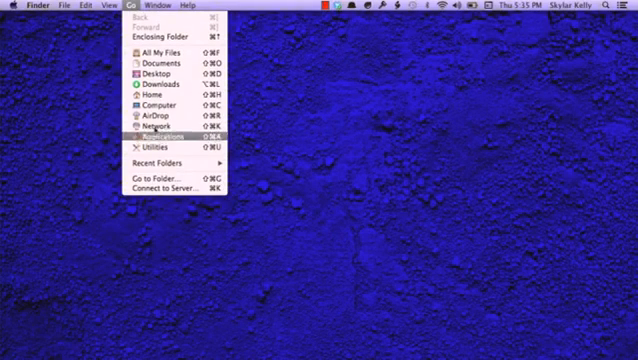
mouse_move(160, 148)
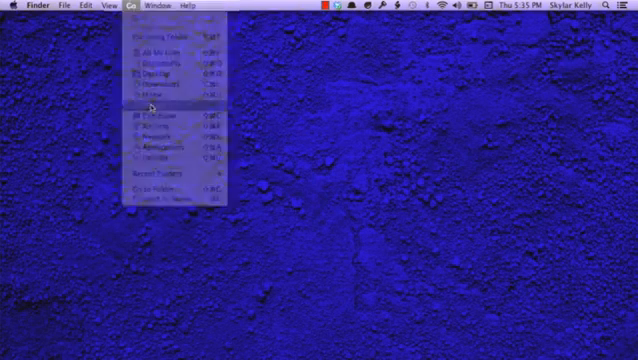
Open the hidden Library folder and scroll through Application Support's contents
click(150, 105)
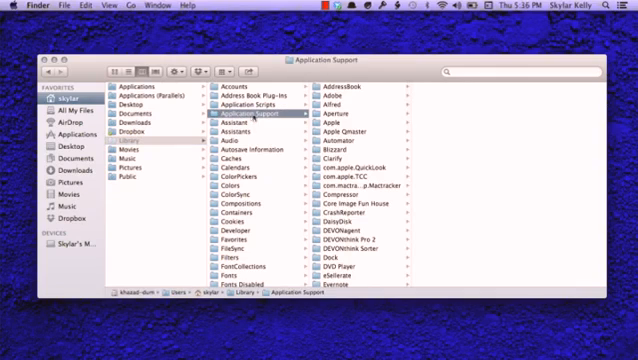
scroll(down, 3)
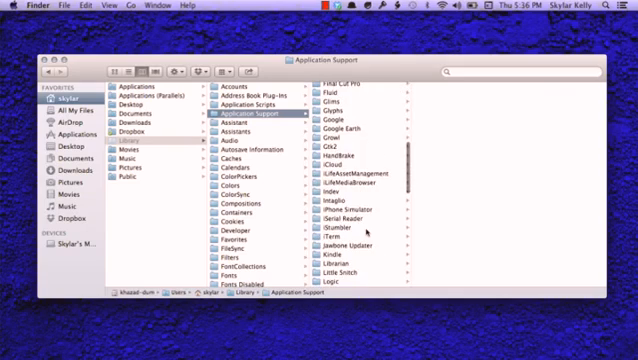
scroll(down, 3)
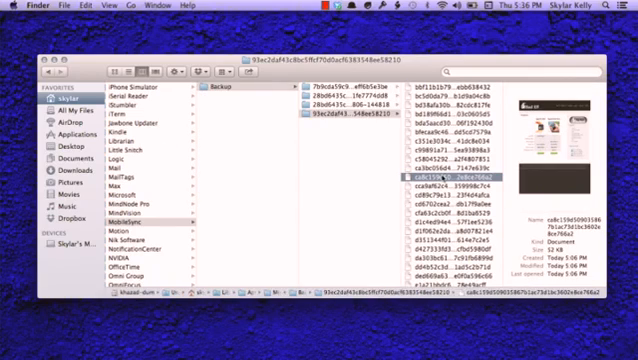
Preview the selected MobileSync backup file with Quick Look
key(space)
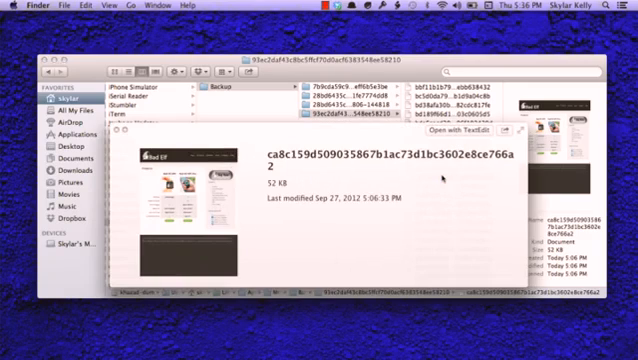